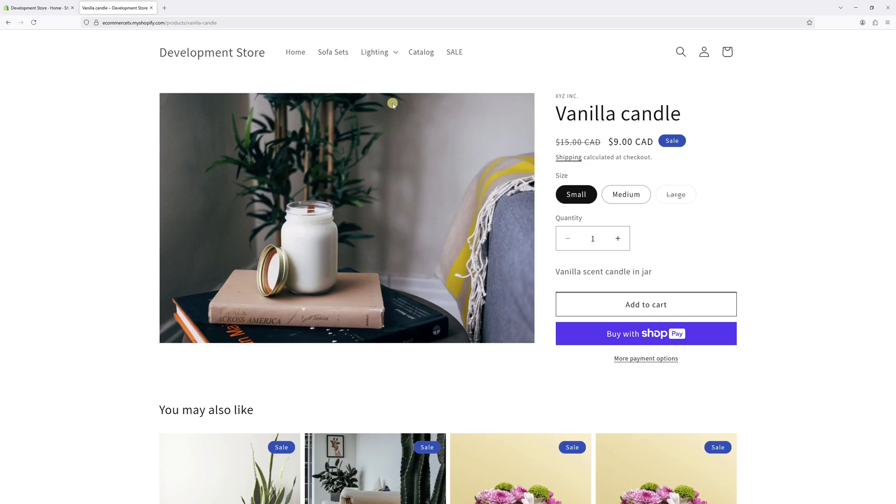
pyautogui.moveTo(403, 106)
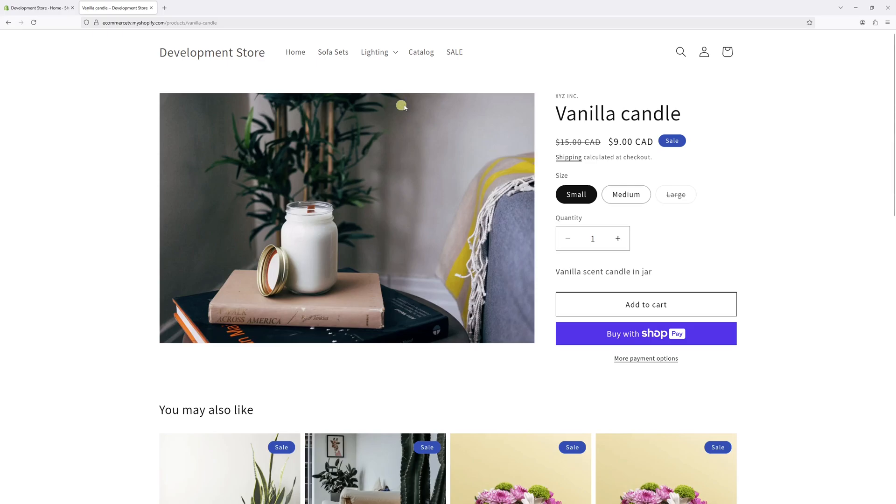
# From the admin's Online Store page, start customizing the current Dawn 15.2.0 theme.
pyautogui.click(40, 7)
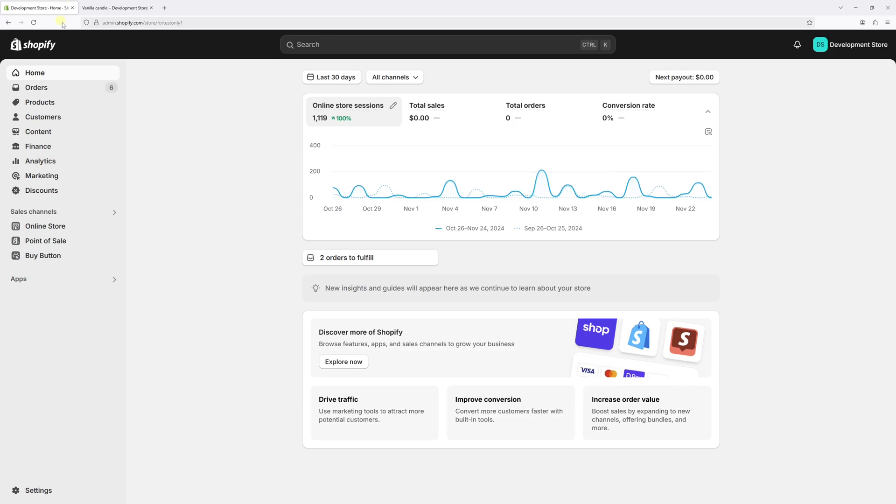
pyautogui.moveTo(44, 226)
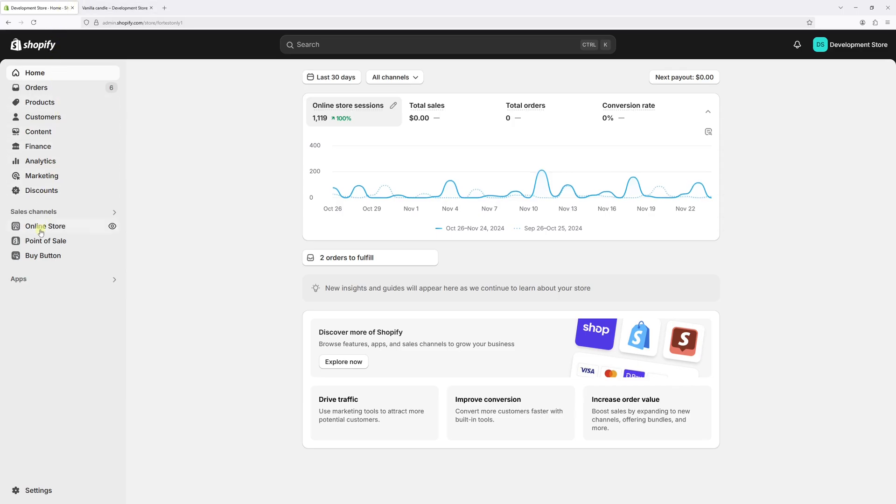
pyautogui.click(45, 226)
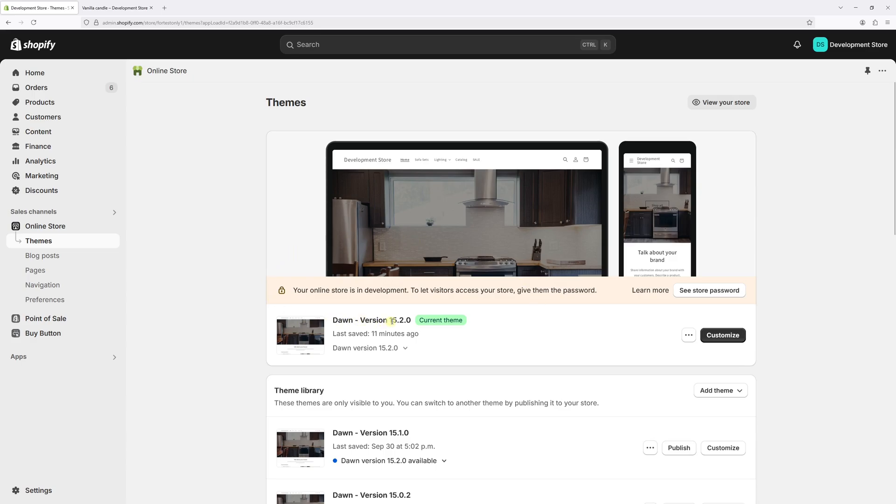
pyautogui.moveTo(712, 342)
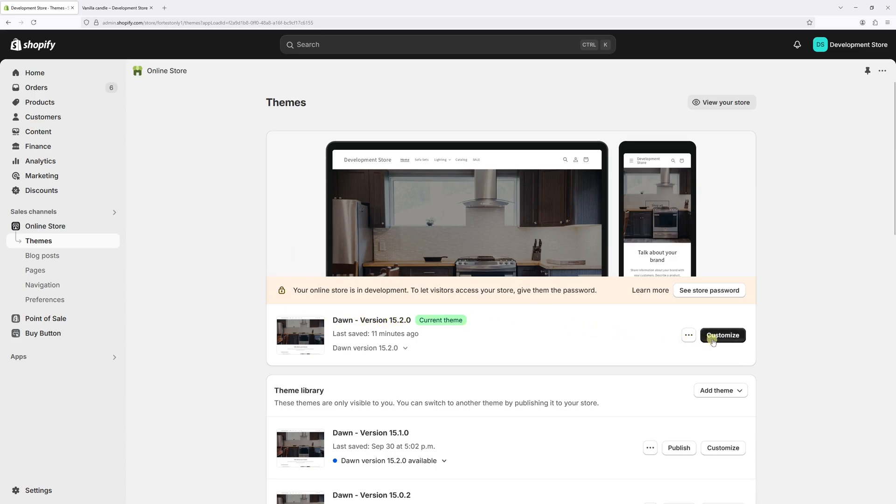
pyautogui.click(723, 335)
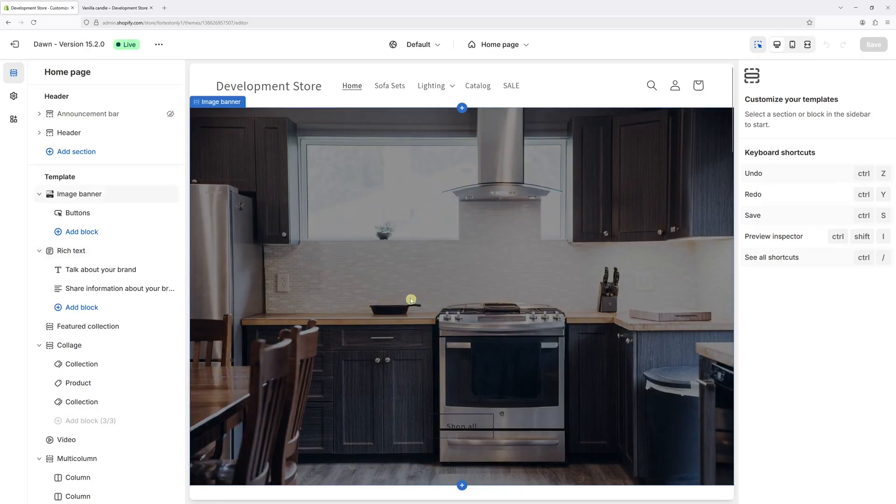
# Switch to the Default product template and show the Product information section's settings.
pyautogui.click(499, 45)
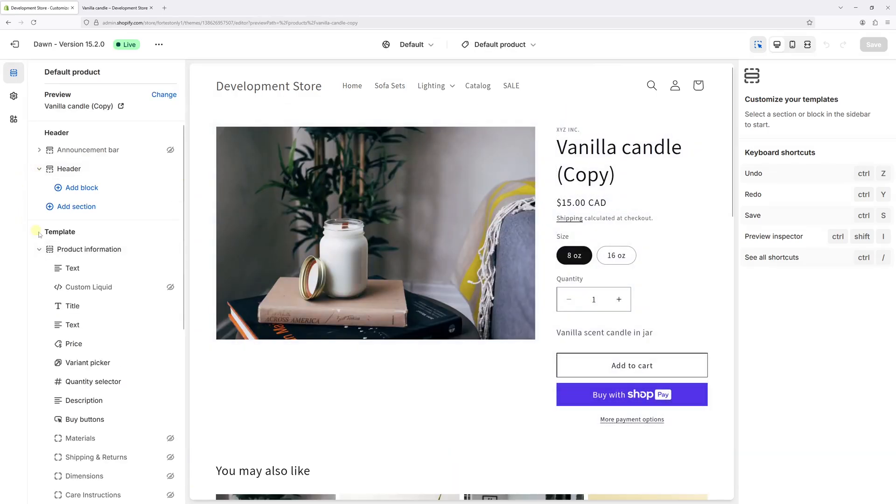
pyautogui.click(89, 249)
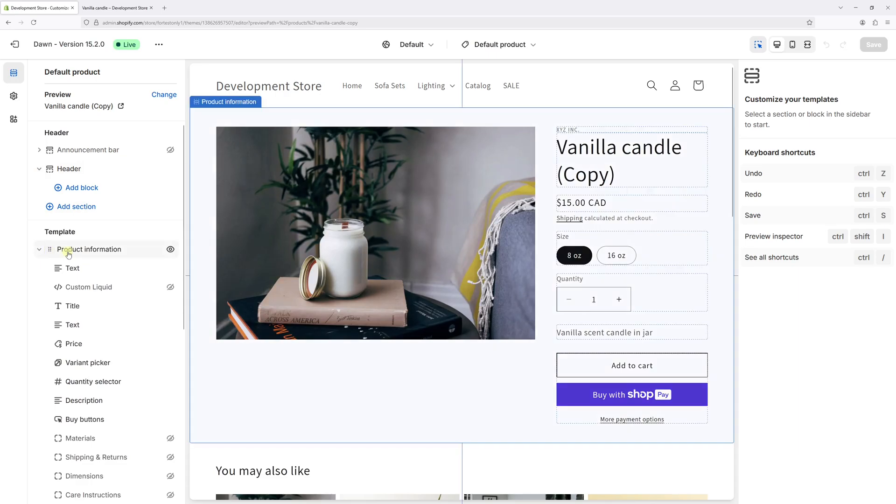
pyautogui.click(90, 249)
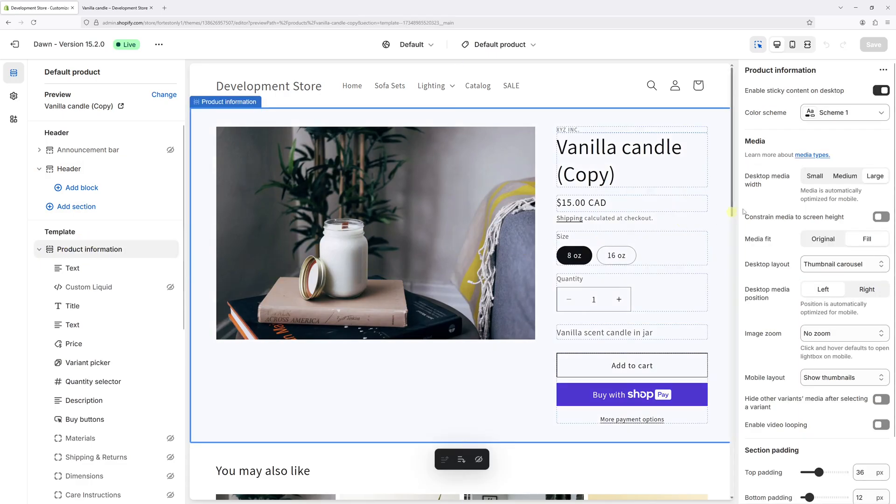
# Set the Product information section's Image zoom to Open lightbox.
pyautogui.scroll(-3)
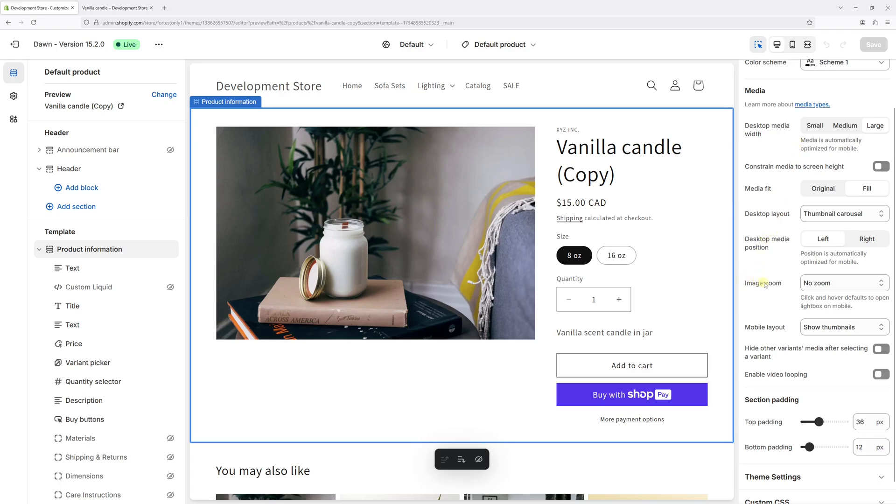
pyautogui.moveTo(747, 272)
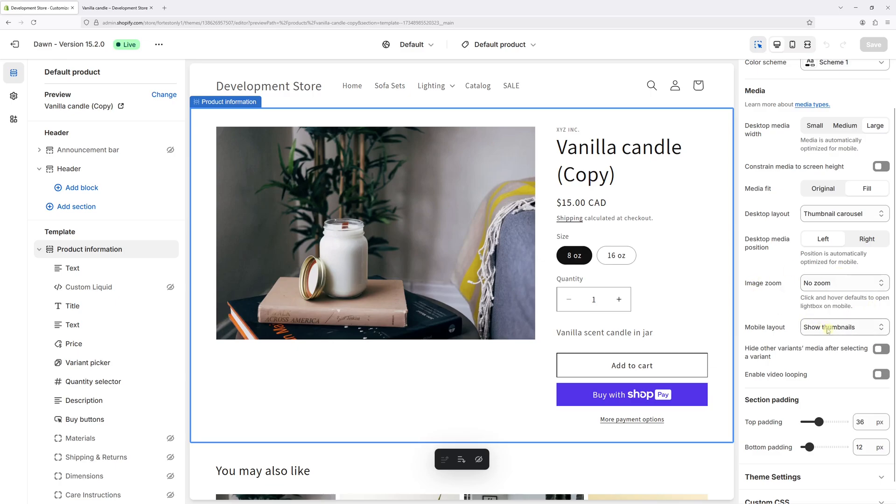
pyautogui.click(844, 282)
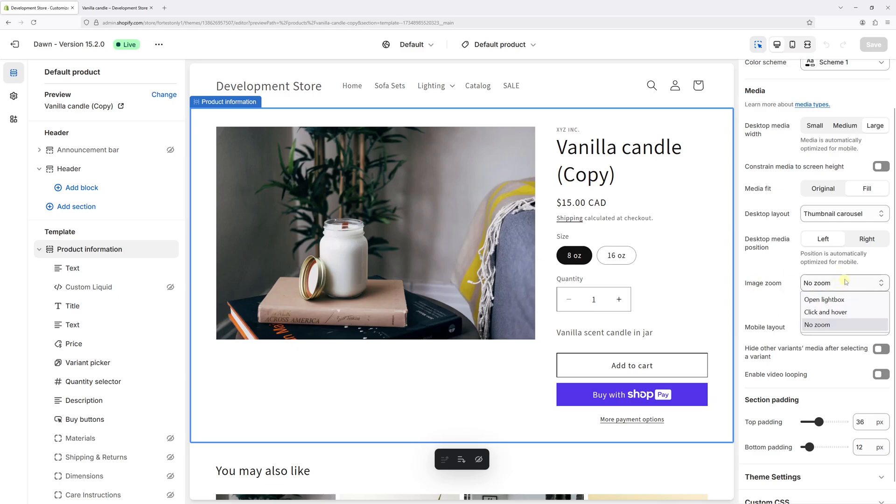
pyautogui.moveTo(824, 300)
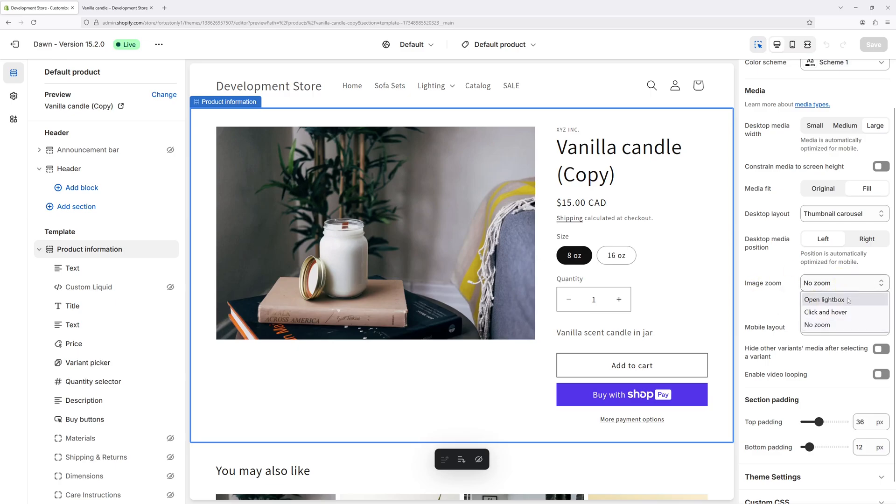
pyautogui.click(823, 299)
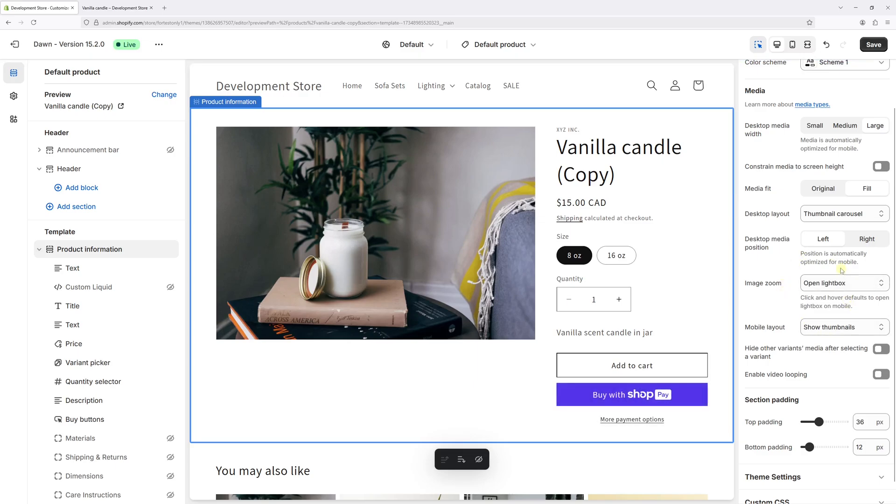
pyautogui.click(375, 233)
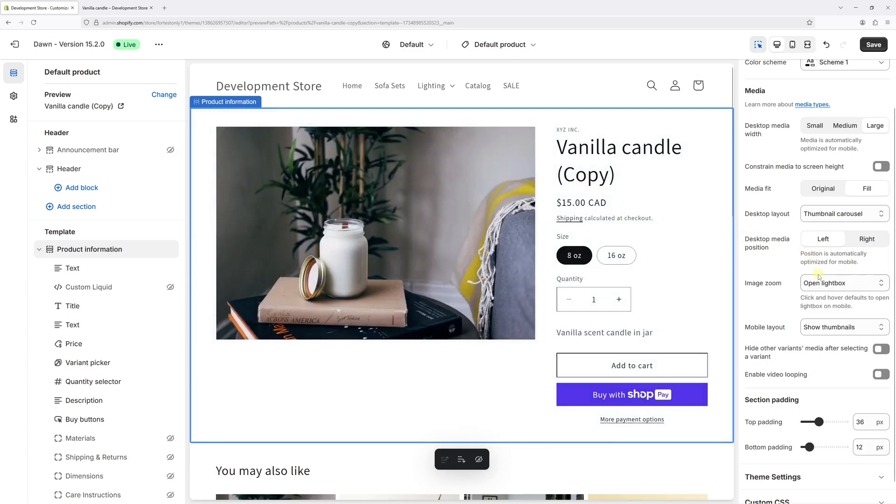
# Change Image zoom to Click and hover and save the template.
pyautogui.click(844, 281)
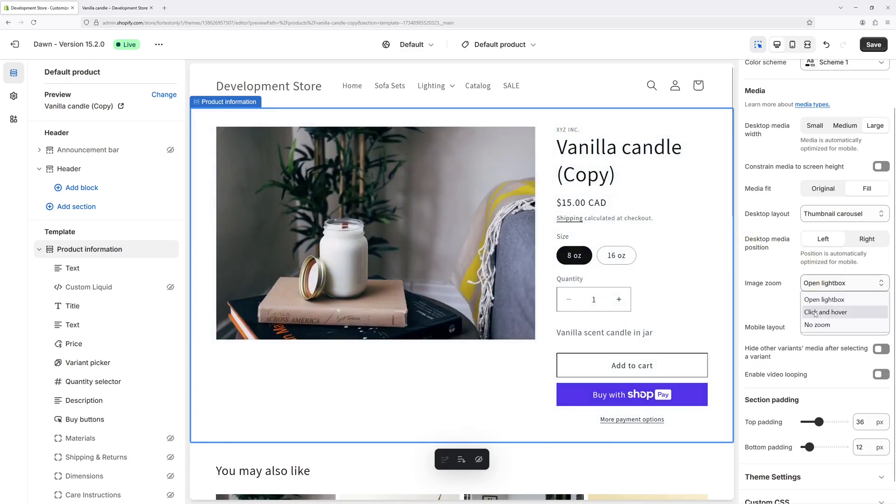
pyautogui.click(827, 312)
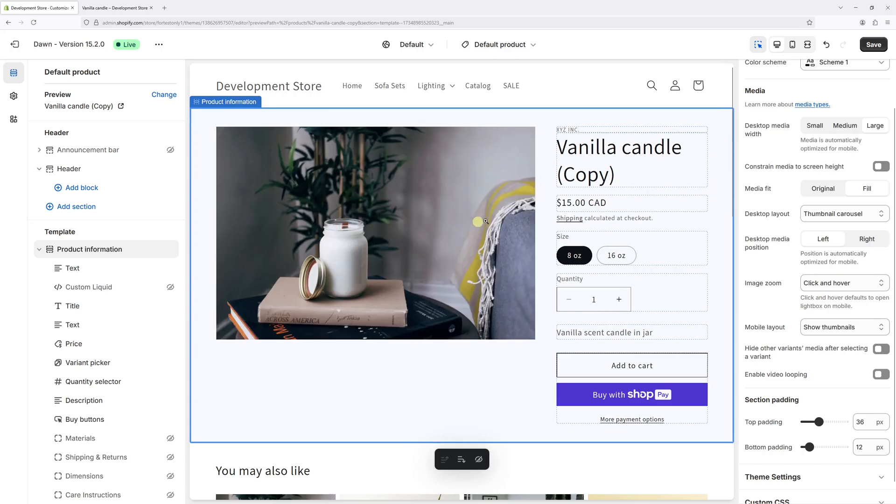
pyautogui.click(844, 282)
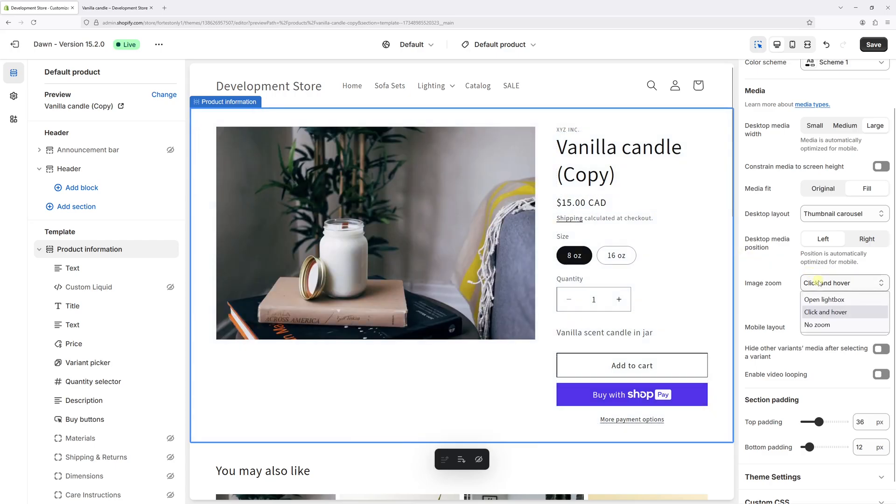
pyautogui.click(824, 312)
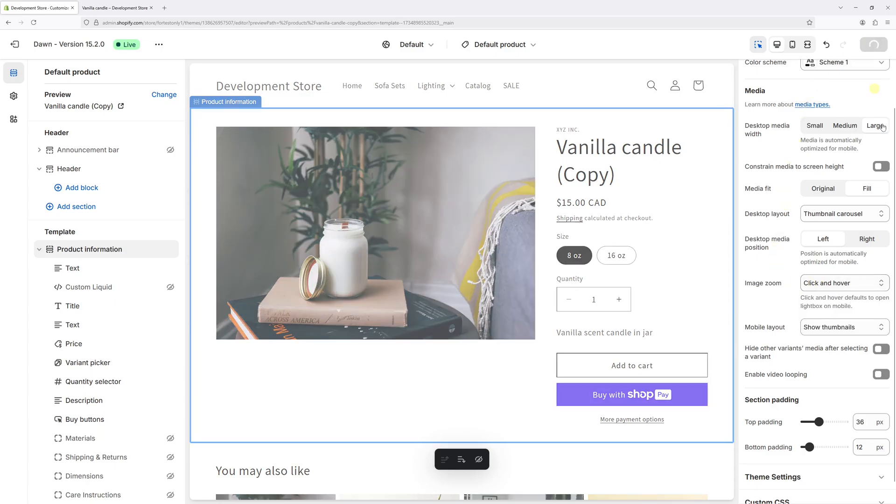
pyautogui.click(875, 125)
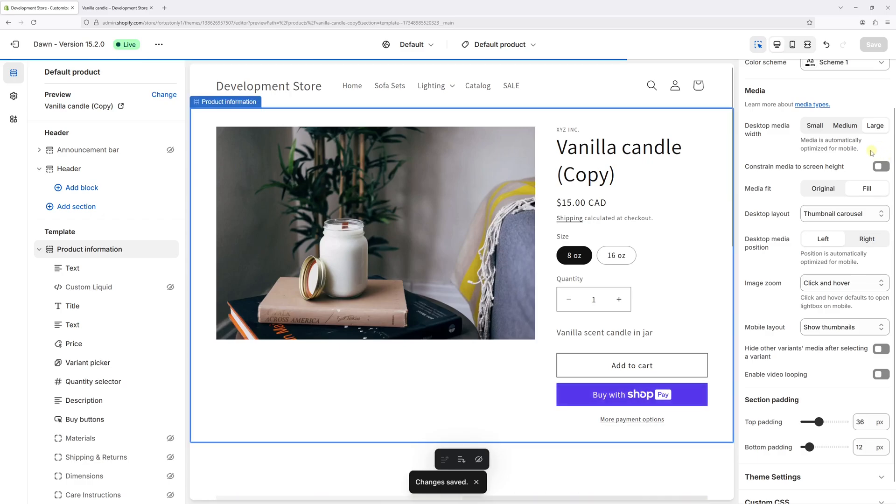
pyautogui.moveTo(117, 8)
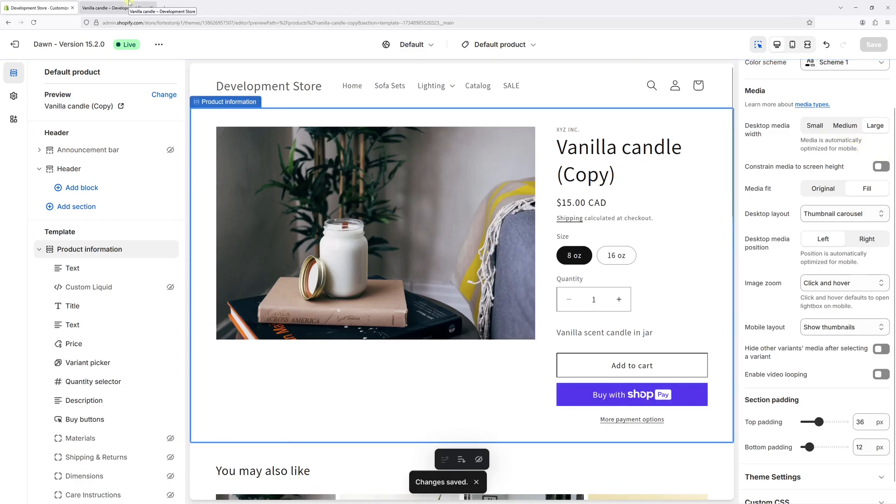
# Return to the live storefront and show the Catalog page listing all products.
pyautogui.click(118, 8)
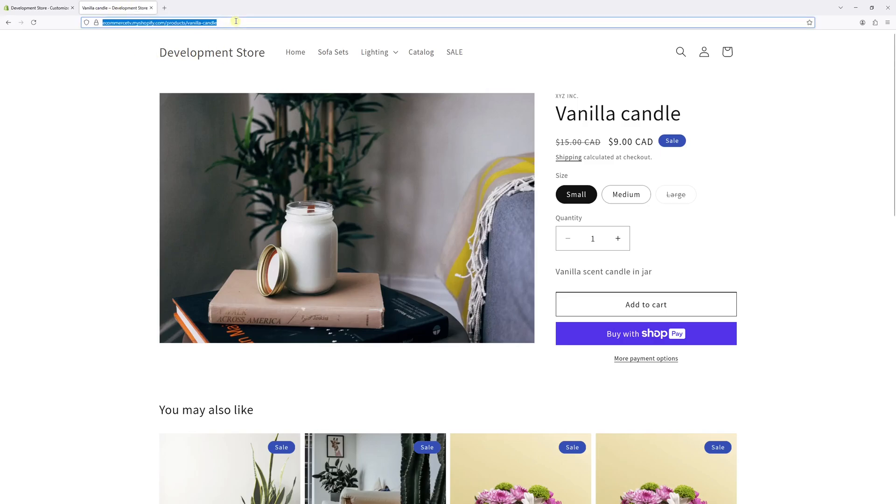
pyautogui.moveTo(421, 53)
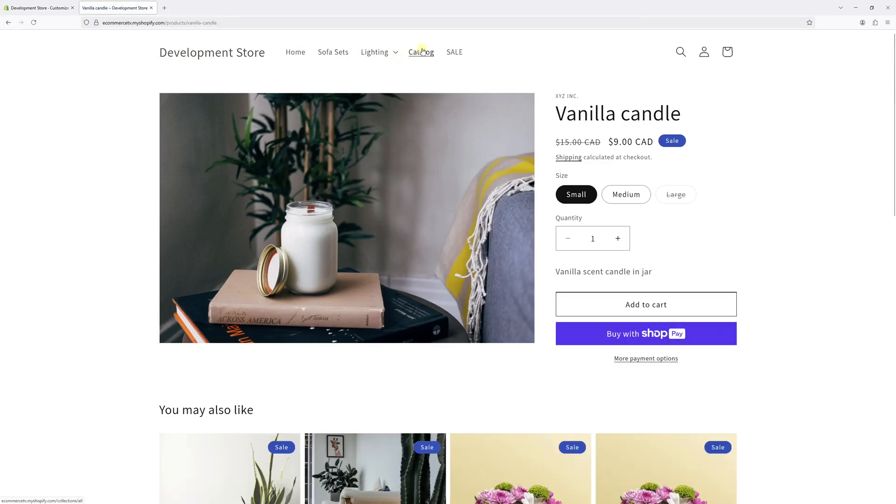
pyautogui.click(421, 52)
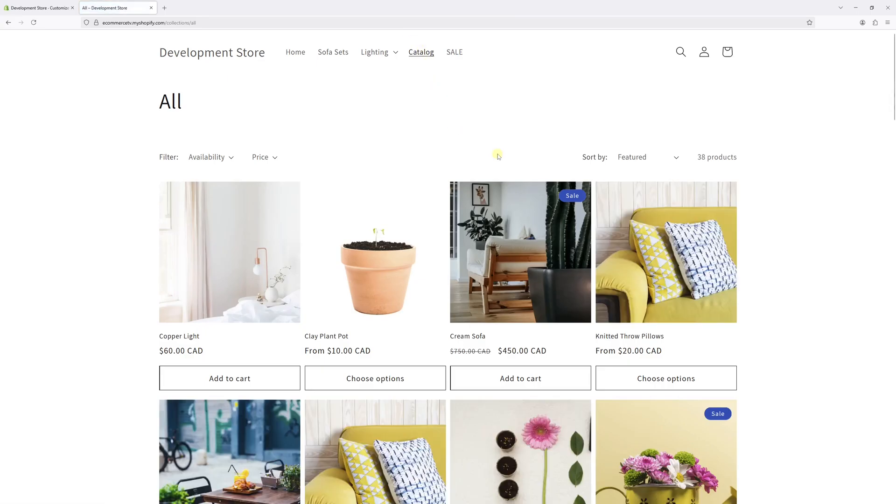